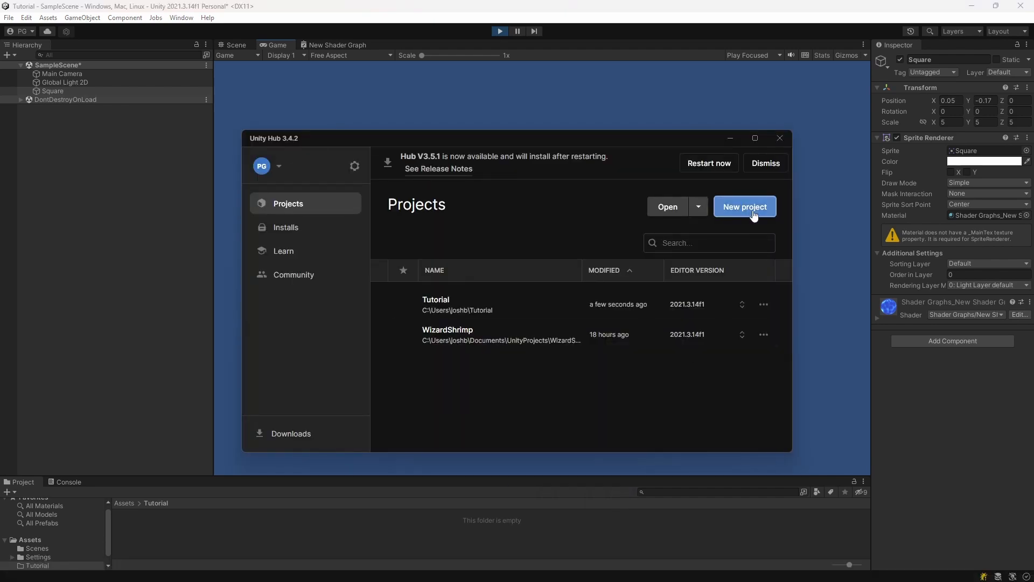
Start a new project from Unity Hub's Projects list
{"action": "left_click", "coordinate": [745, 207]}
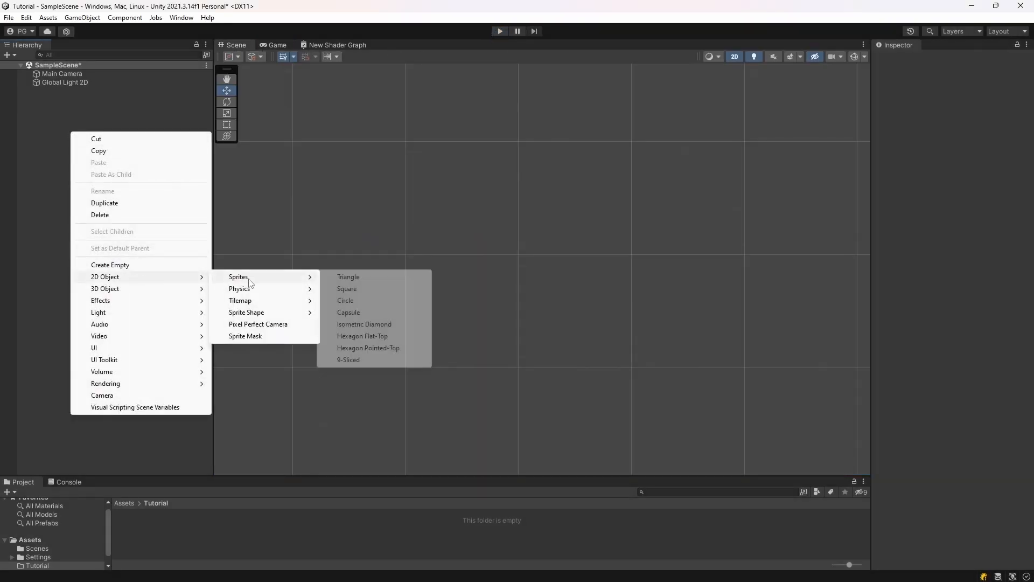
{"action": "mouse_move", "coordinate": [368, 284]}
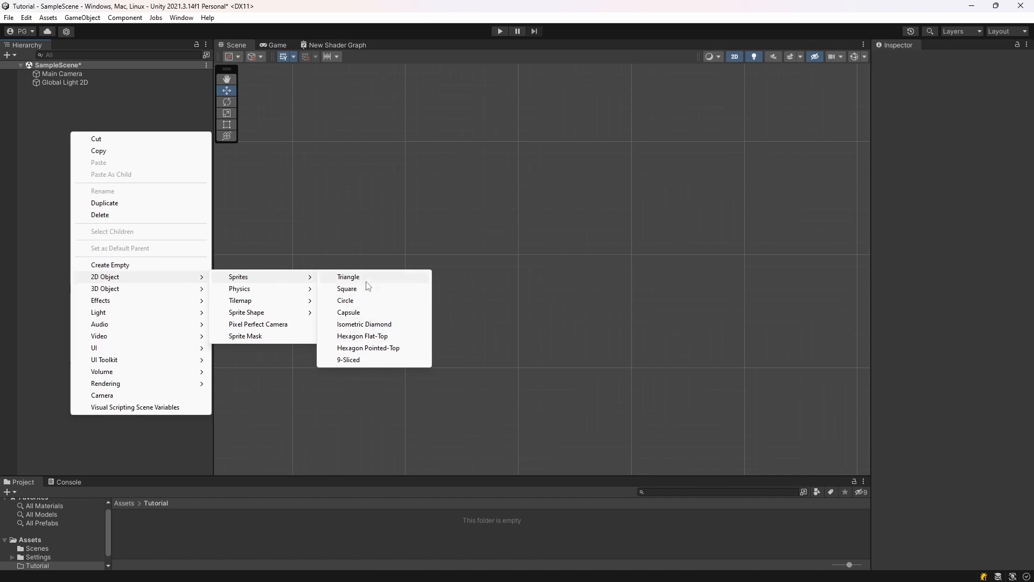
Add a 2D Square sprite to the scene and set its scale to 5
{"action": "left_click", "coordinate": [346, 288]}
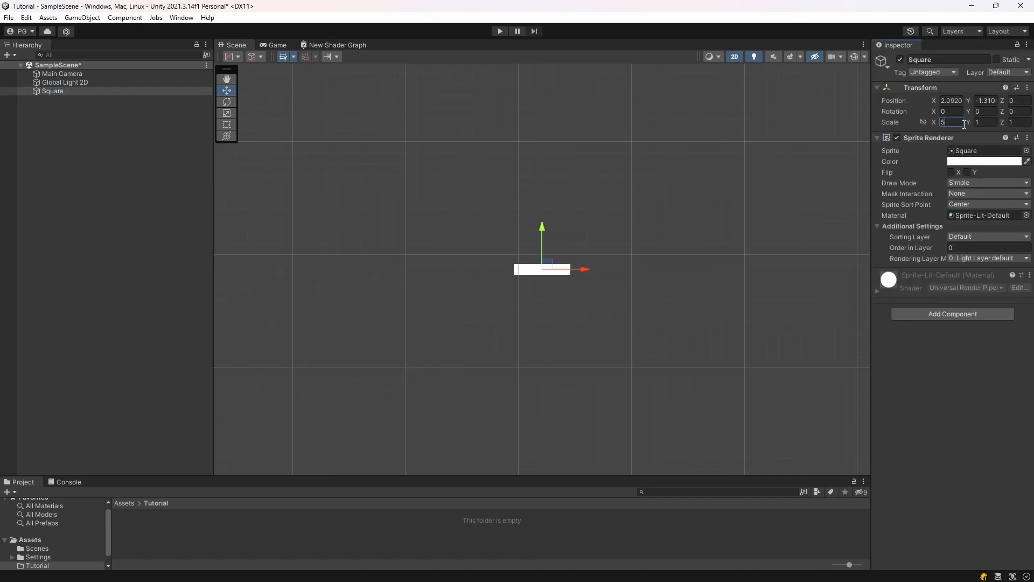
{"action": "type", "text": "5"}
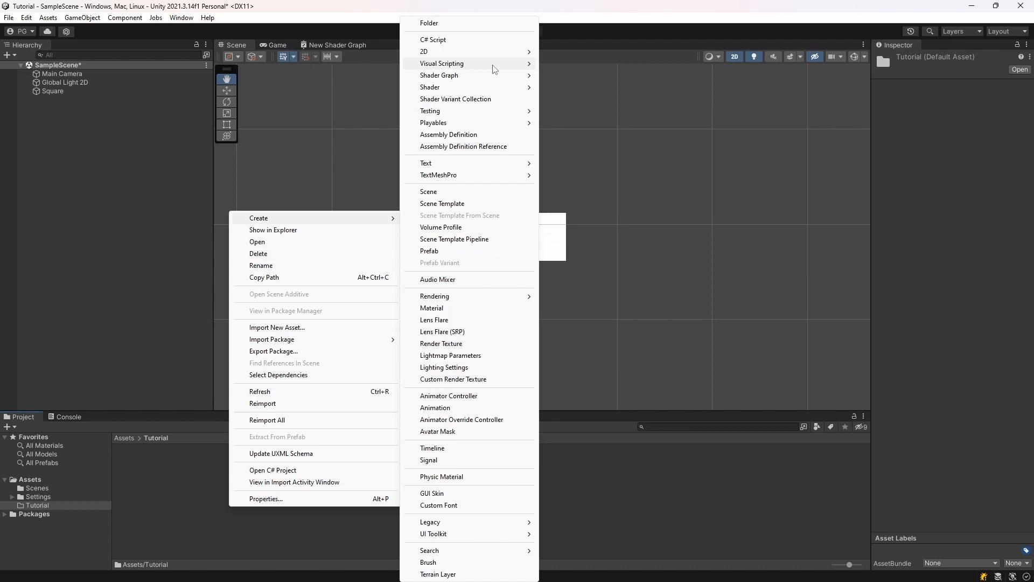
Create a URP Lit Shader Graph named Watergraph and a material from it
{"action": "left_click", "coordinate": [439, 75]}
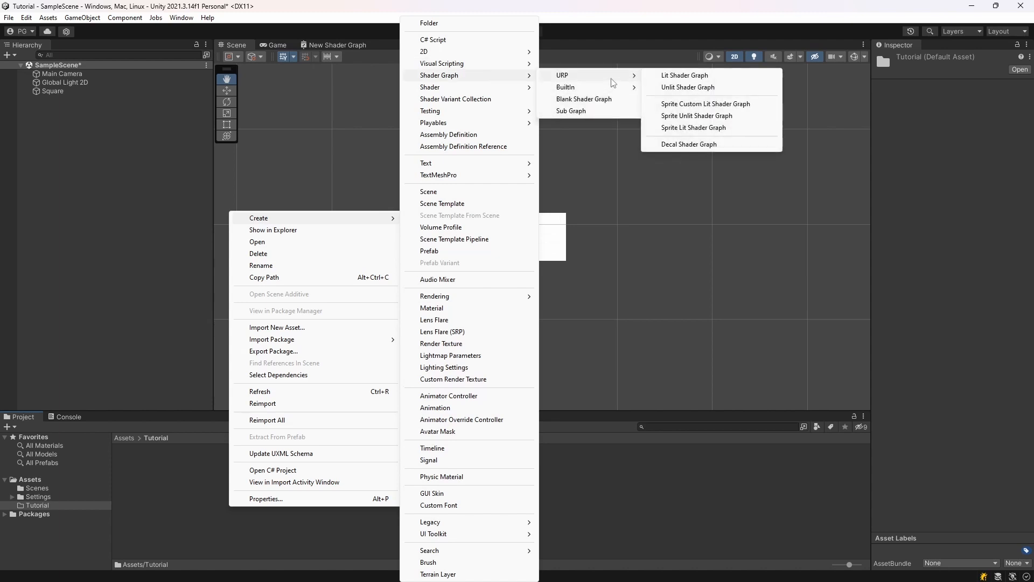
{"action": "left_click", "coordinate": [684, 75]}
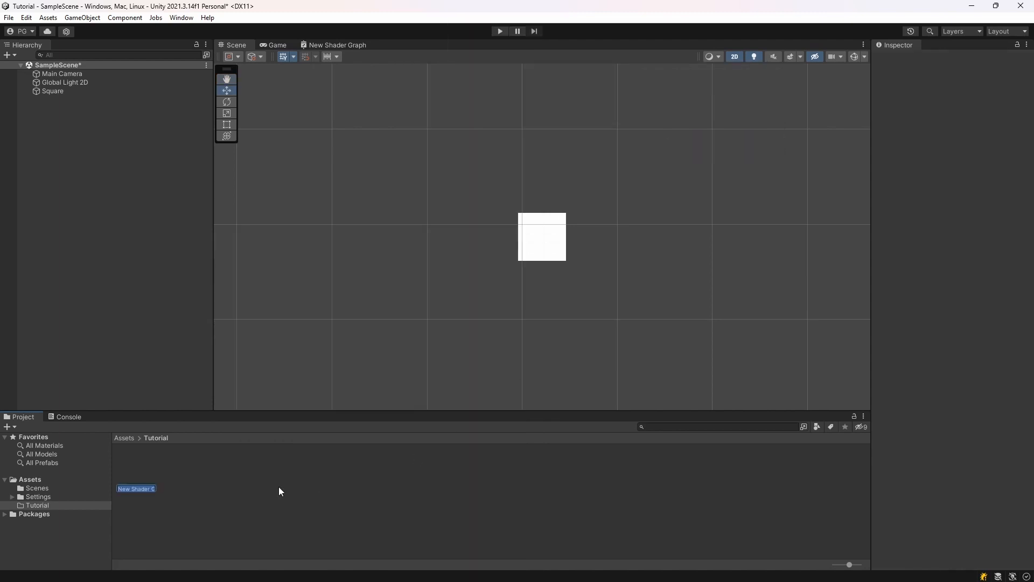
{"action": "type", "text": "Watergra"}
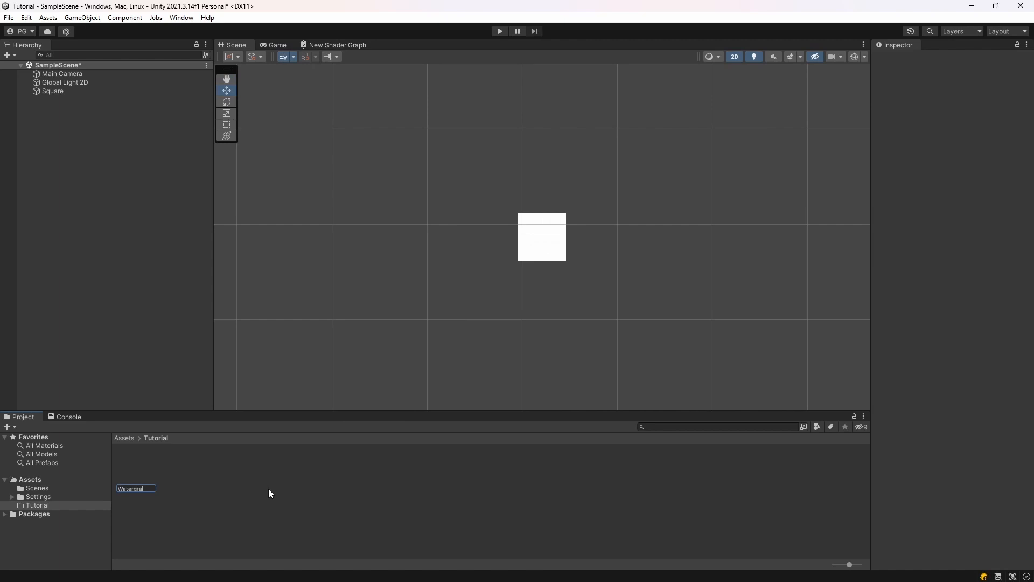
{"action": "right_click", "coordinate": [136, 470]}
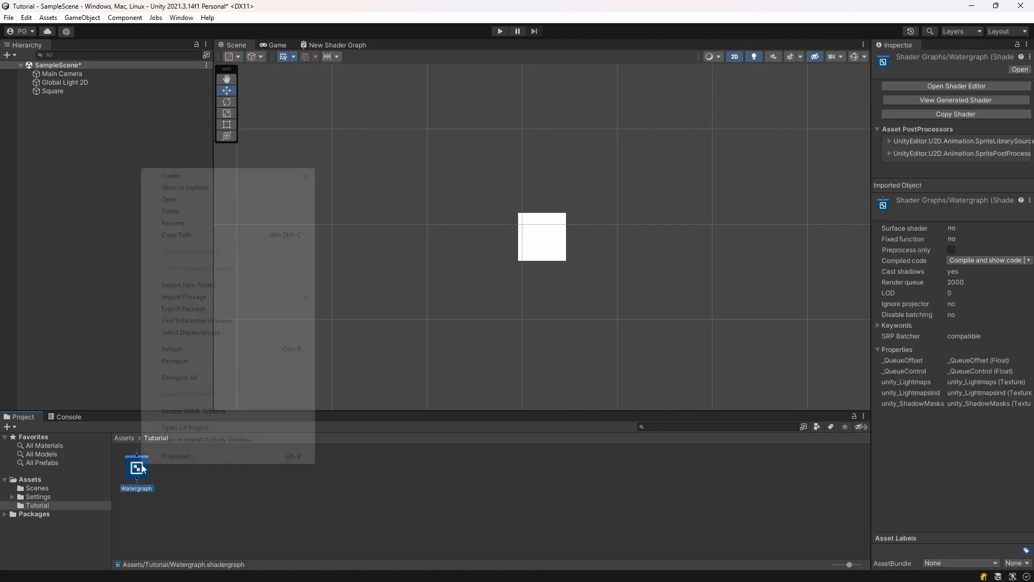
{"action": "left_click", "coordinate": [170, 175]}
{"action": "type", "text": "ShaderWaterMaterial"}
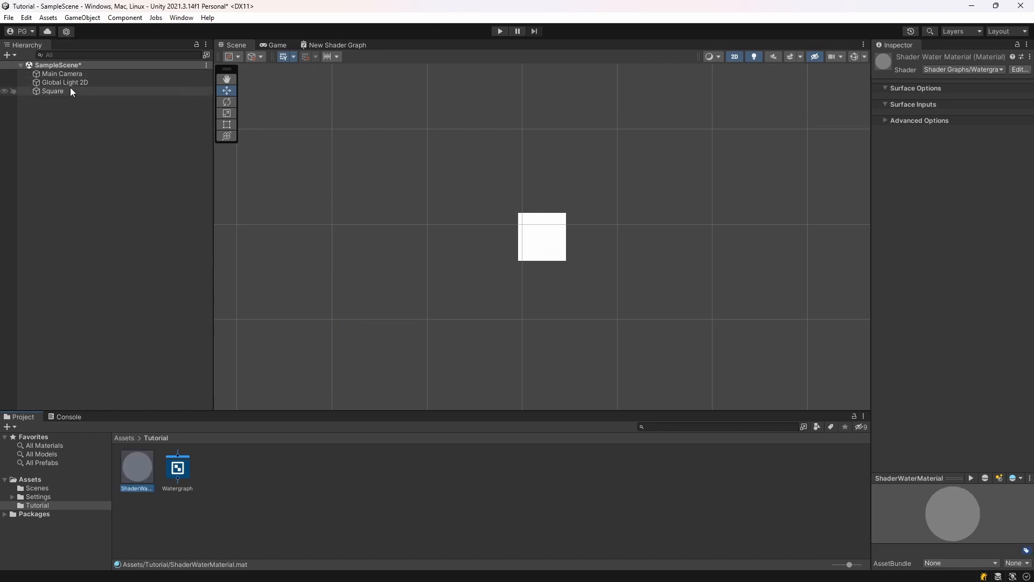
Assign ShaderWaterMaterial to the Square's Sprite Renderer material
{"action": "left_click", "coordinate": [52, 91]}
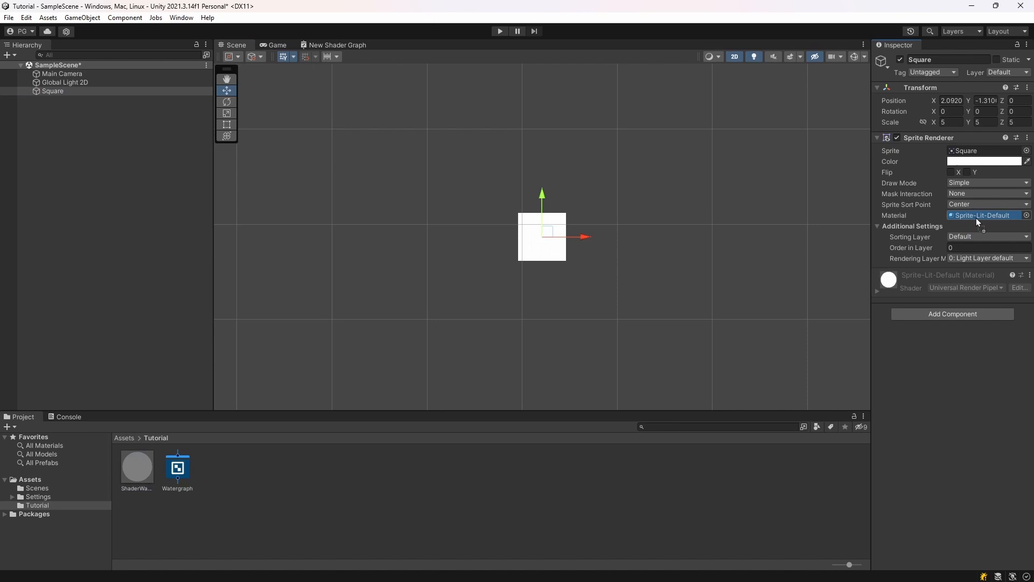
{"action": "left_click", "coordinate": [177, 466]}
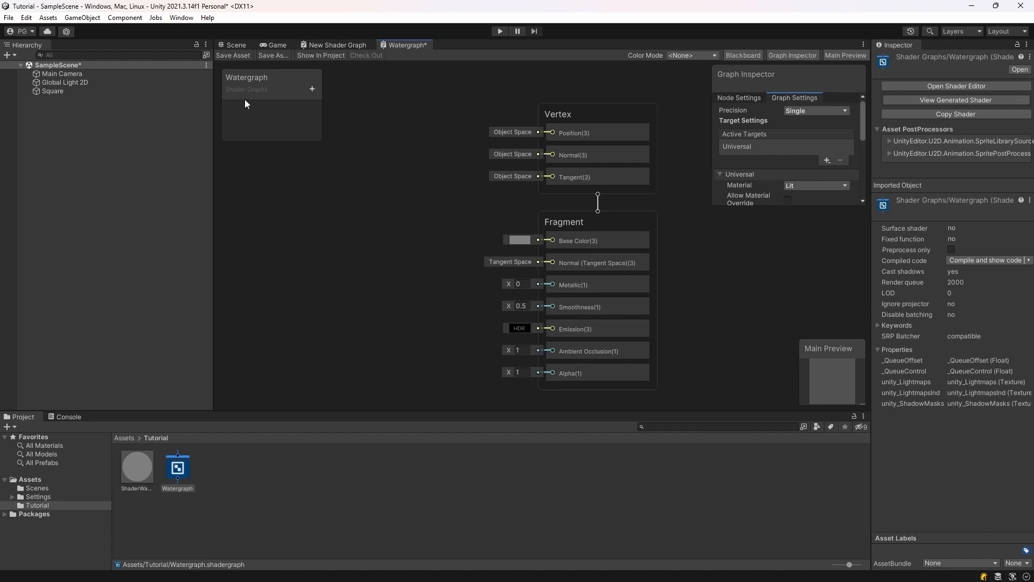
Add a blue BaseColour color property and wire it into the fragment Base Color
{"action": "left_click", "coordinate": [312, 85]}
{"action": "type", "text": "BaseColour"}
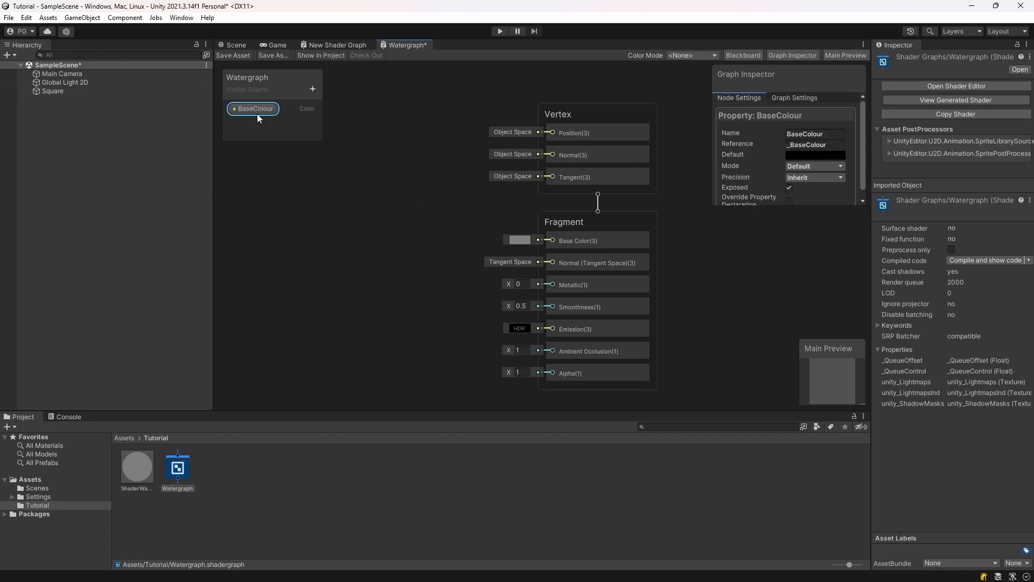
{"action": "left_click", "coordinate": [815, 155]}
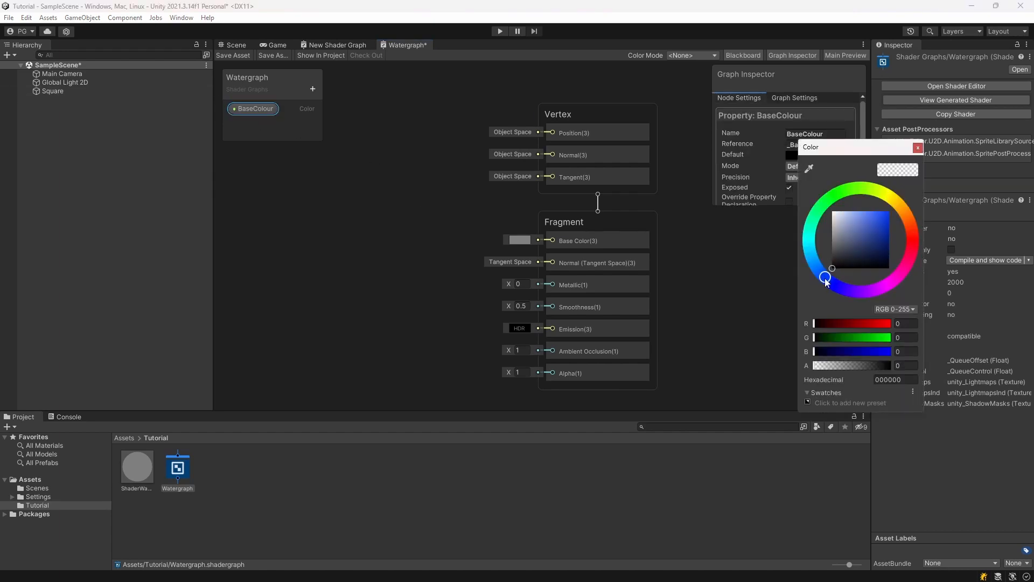
{"action": "left_click", "coordinate": [875, 211]}
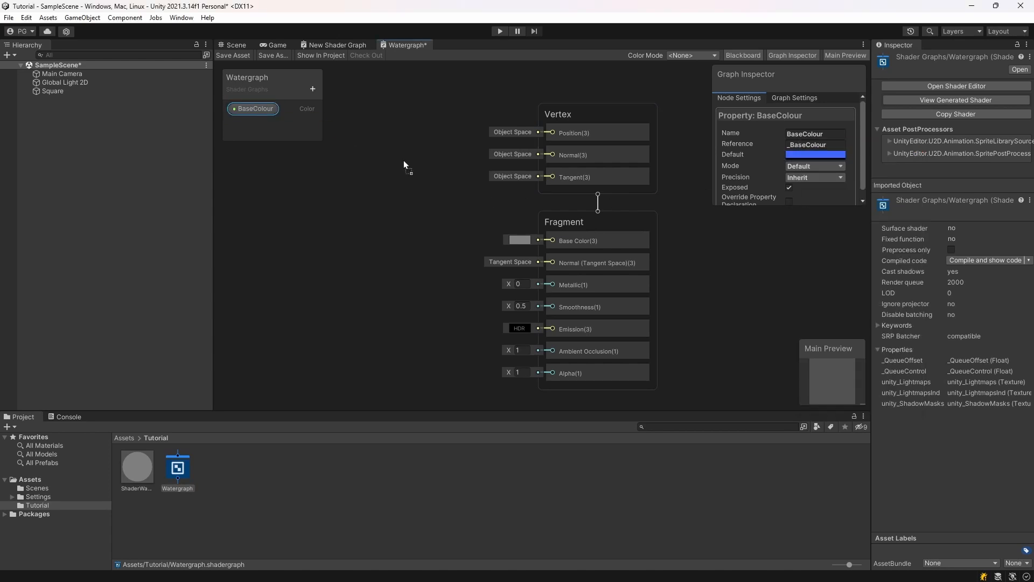
{"action": "left_click_drag", "start_coordinate": [252, 108], "coordinate": [438, 169]}
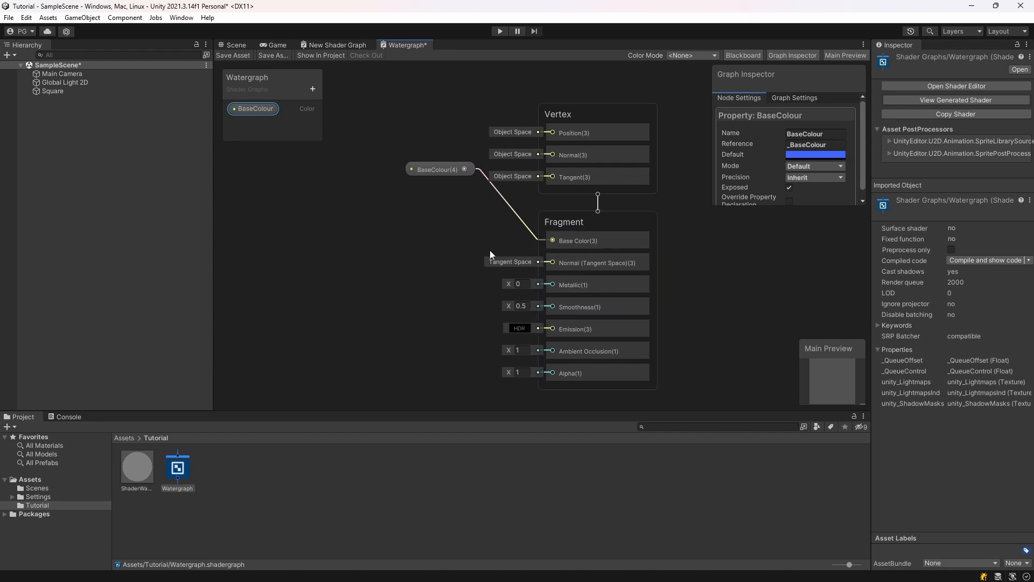
Add Voronoi, Time, Multiply and Power nodes, with Time driving Voronoi's angle offset into Power
{"action": "right_click", "coordinate": [491, 255]}
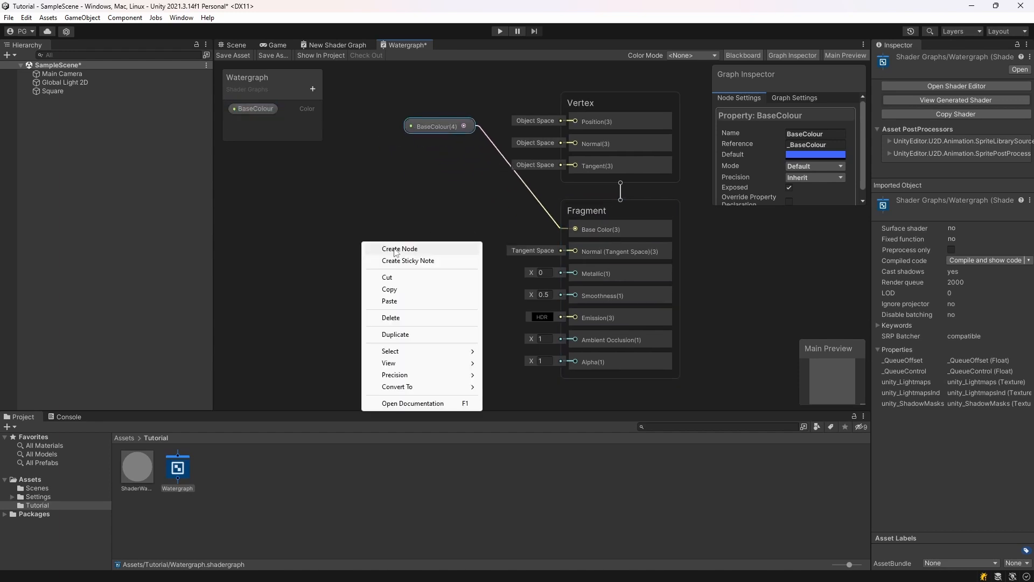
{"action": "left_click", "coordinate": [399, 249]}
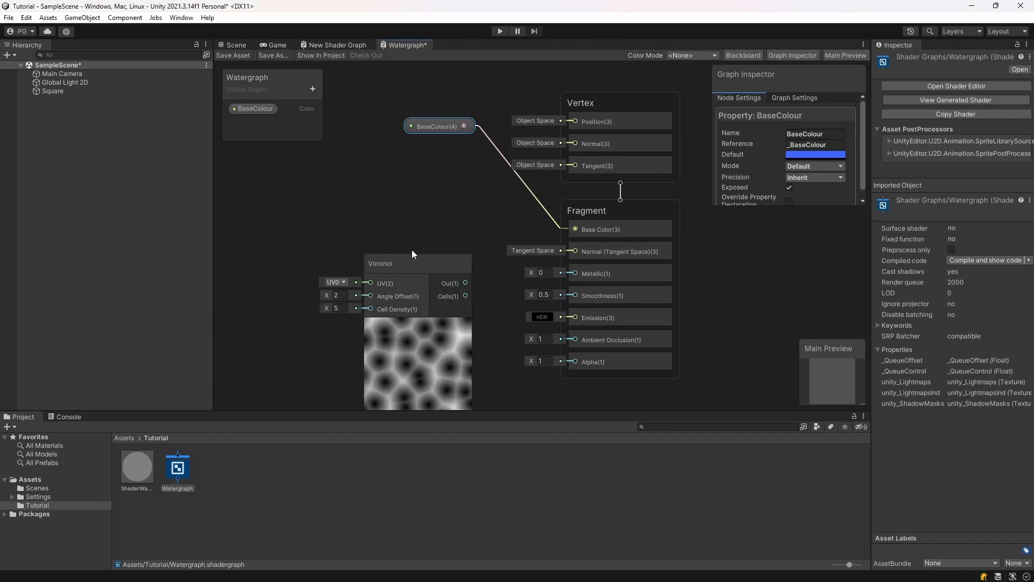
{"action": "left_click", "coordinate": [380, 263]}
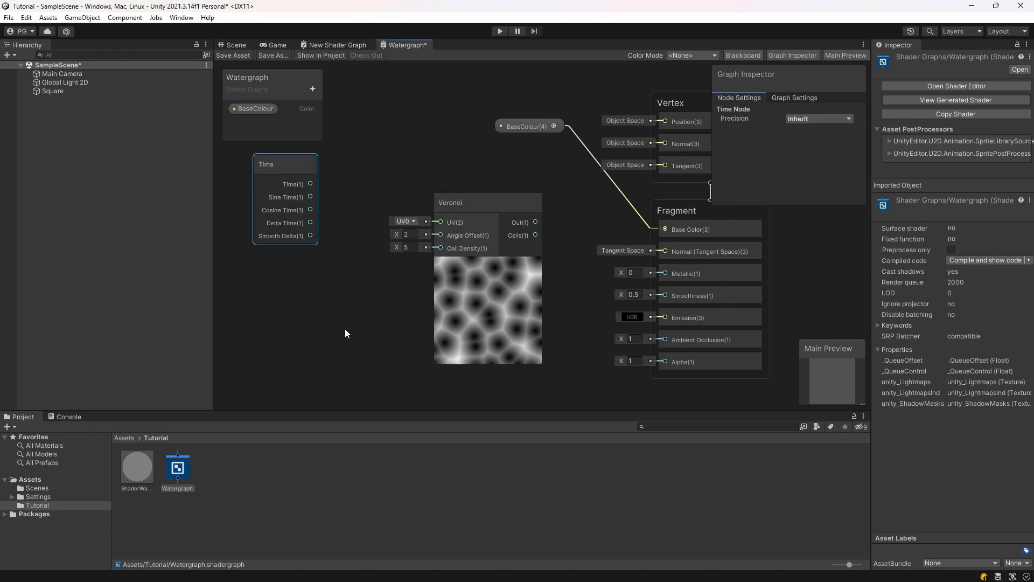
{"action": "type", "text": "myu"}
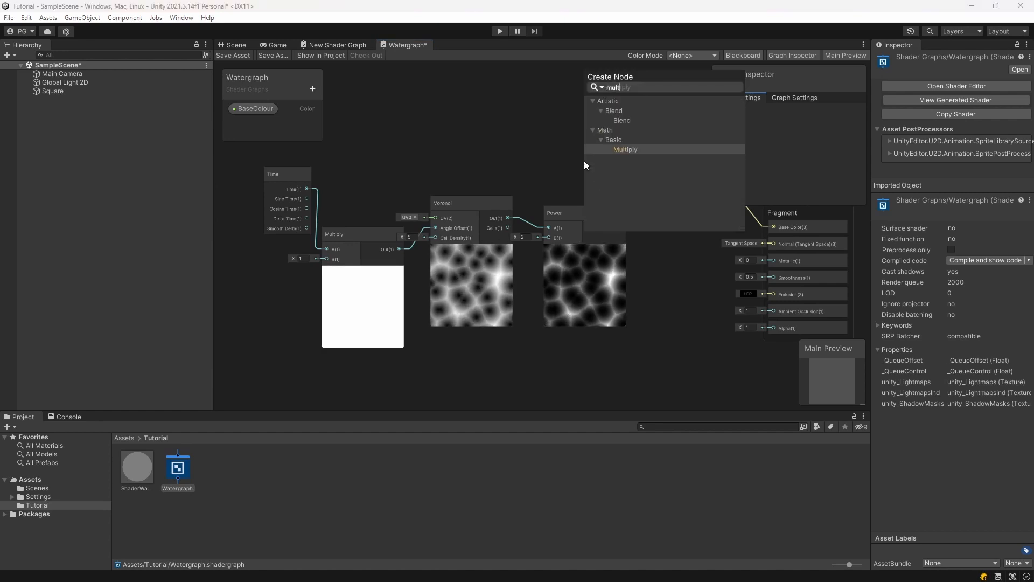
Multiply the Power output by a Color node tinted light cyan
{"action": "left_click", "coordinate": [625, 149]}
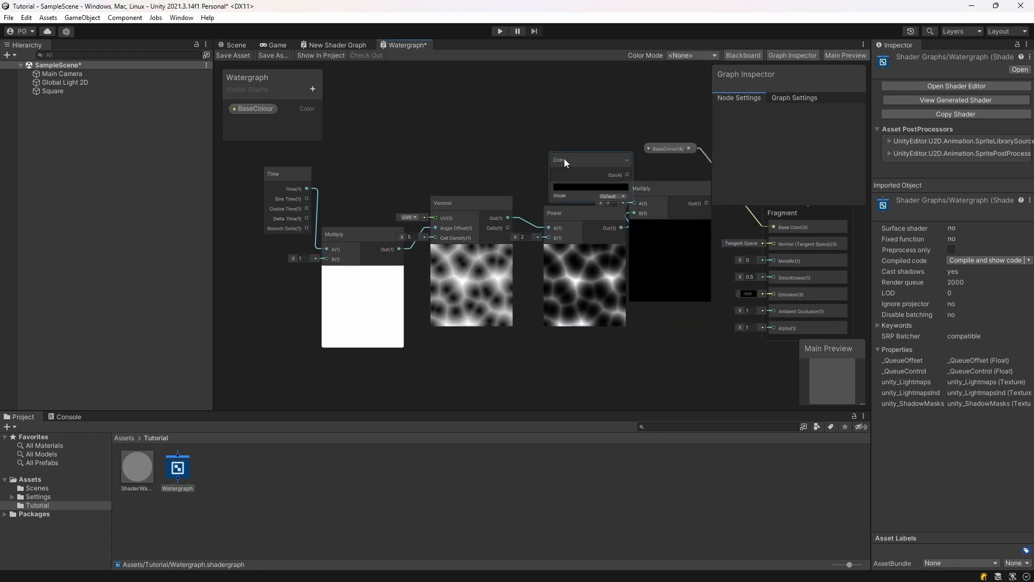
{"action": "left_click", "coordinate": [592, 178]}
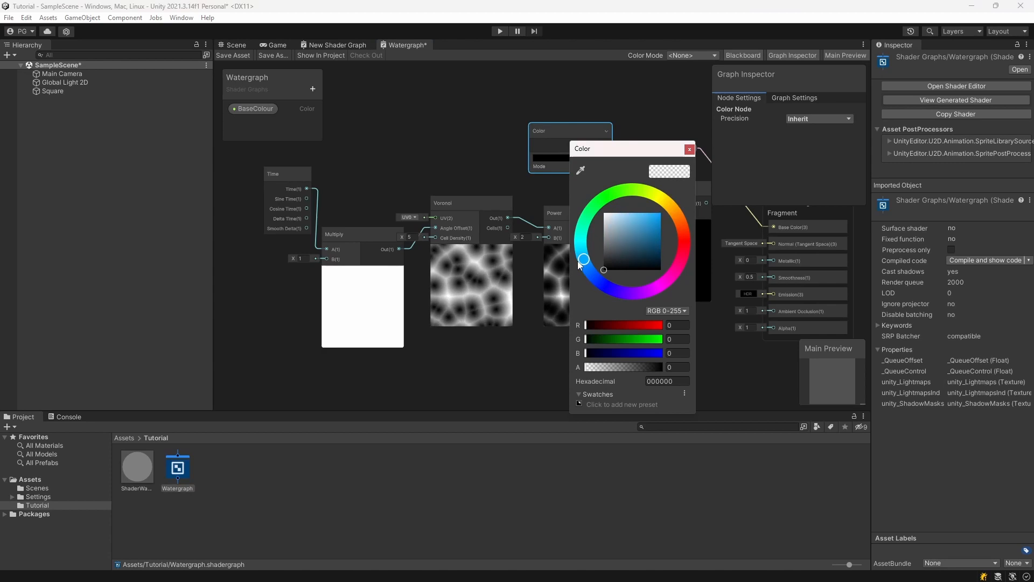
{"action": "left_click", "coordinate": [660, 213]}
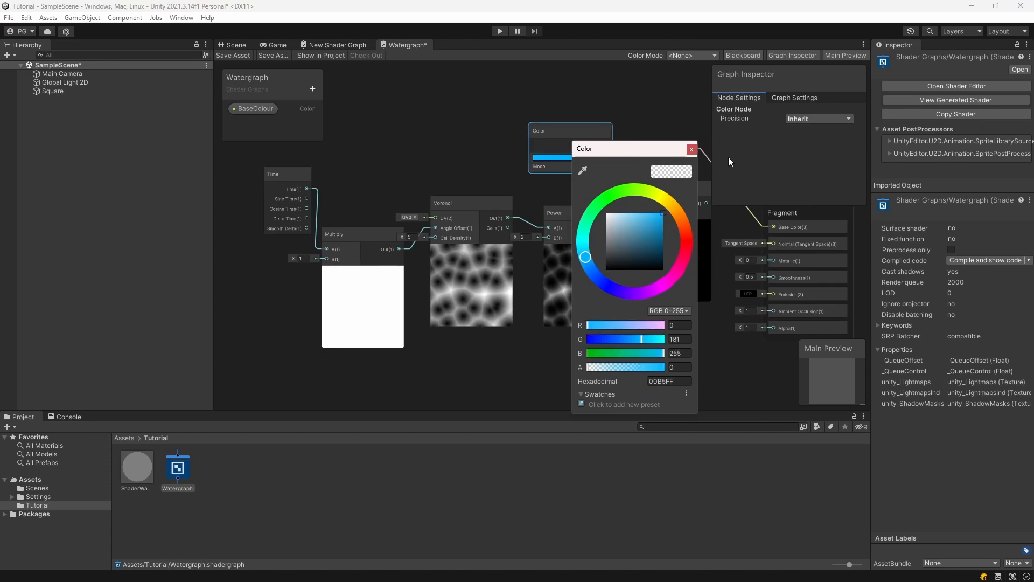
{"action": "left_click", "coordinate": [691, 149]}
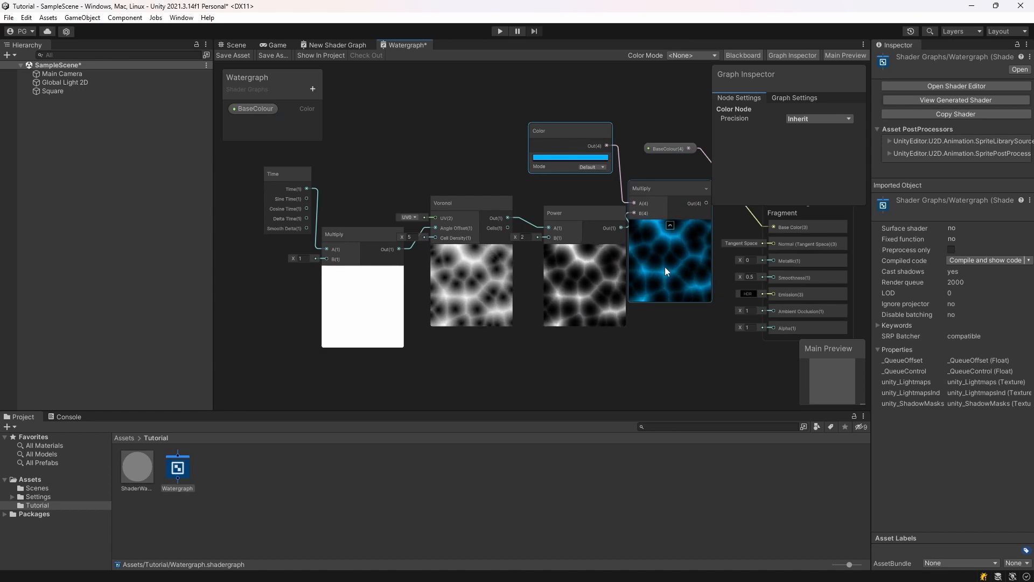
{"action": "left_click", "coordinate": [570, 157]}
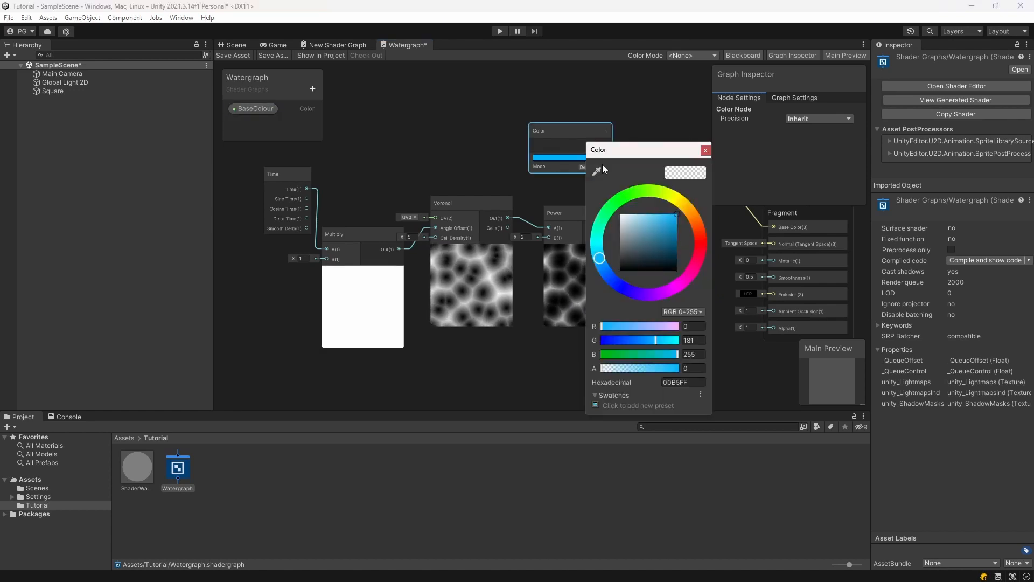
{"action": "left_click", "coordinate": [661, 215]}
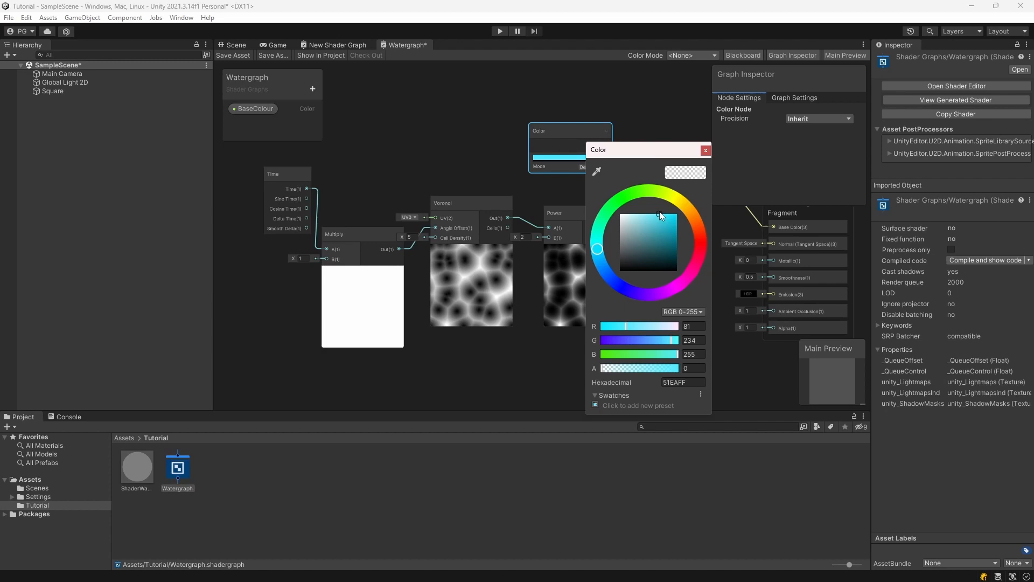
{"action": "left_click", "coordinate": [706, 150]}
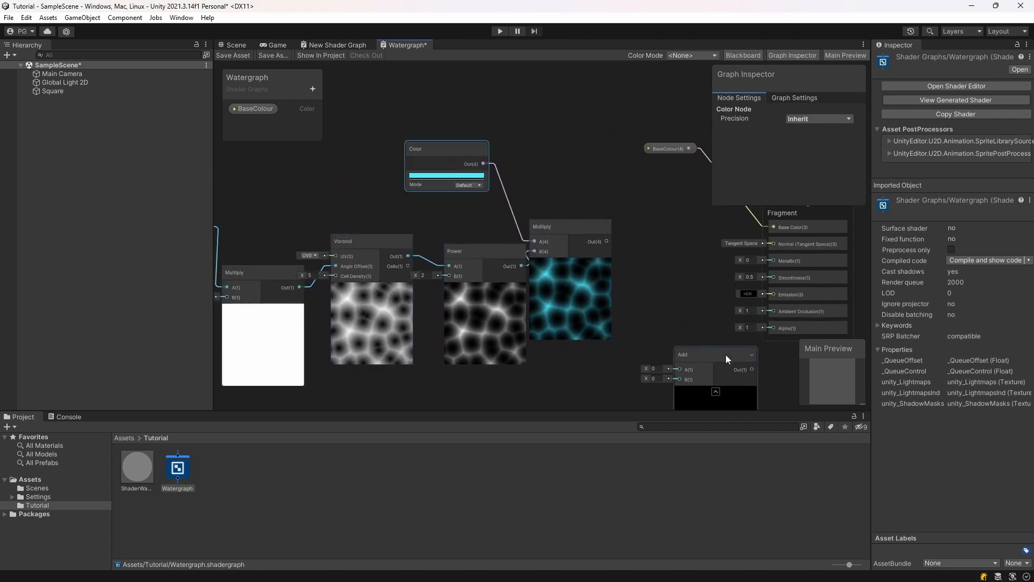
Combine BaseColour and the cyan noise through an Add node into Base Color, then save Watergraph
{"action": "left_click", "coordinate": [562, 133]}
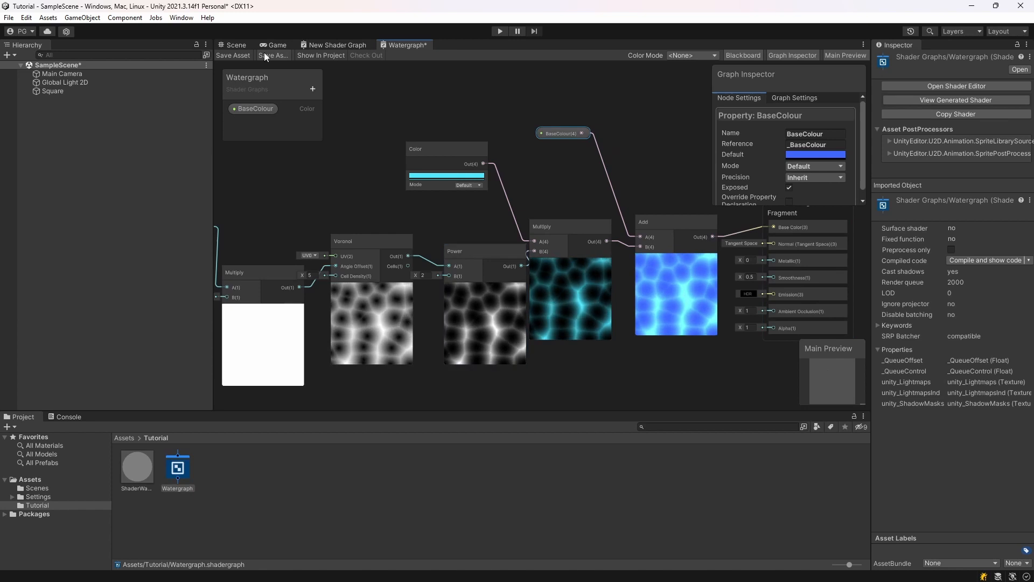
{"action": "left_click", "coordinate": [235, 45]}
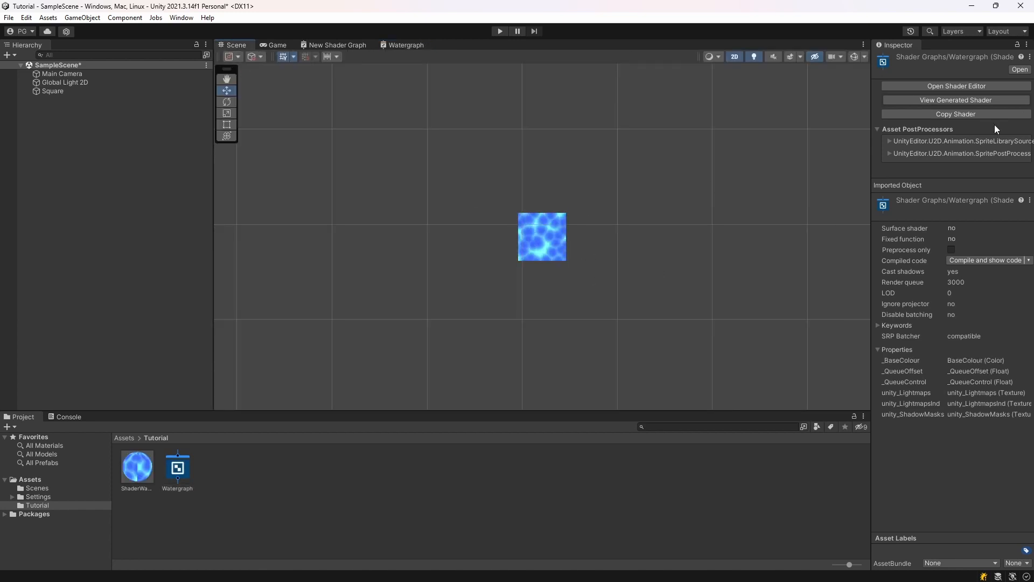
Run Play mode to watch the water ripple animate in the Game view, then stop
{"action": "left_click", "coordinate": [500, 31]}
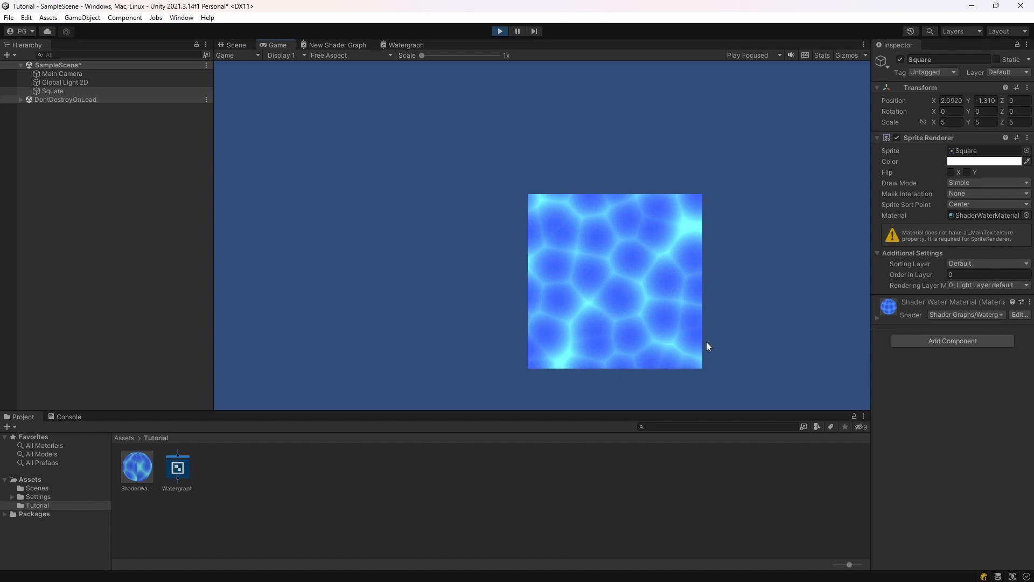
{"action": "mouse_move", "coordinate": [652, 338]}
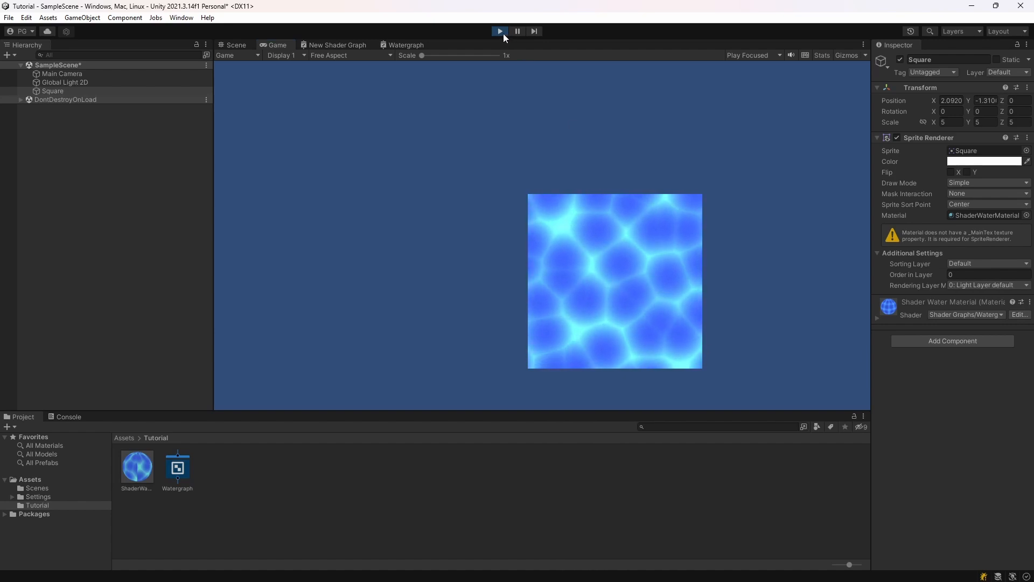
{"action": "left_click", "coordinate": [499, 31]}
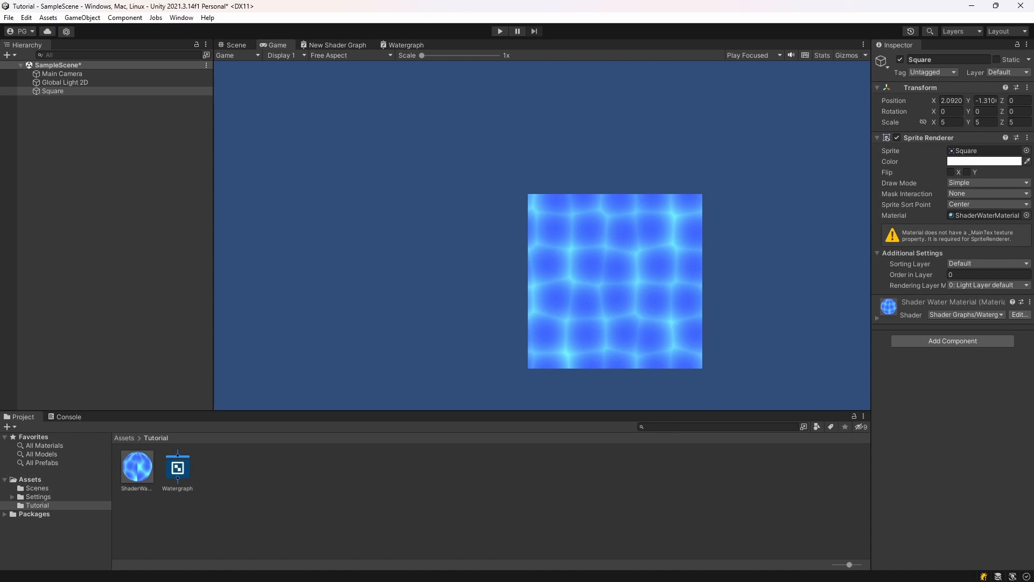